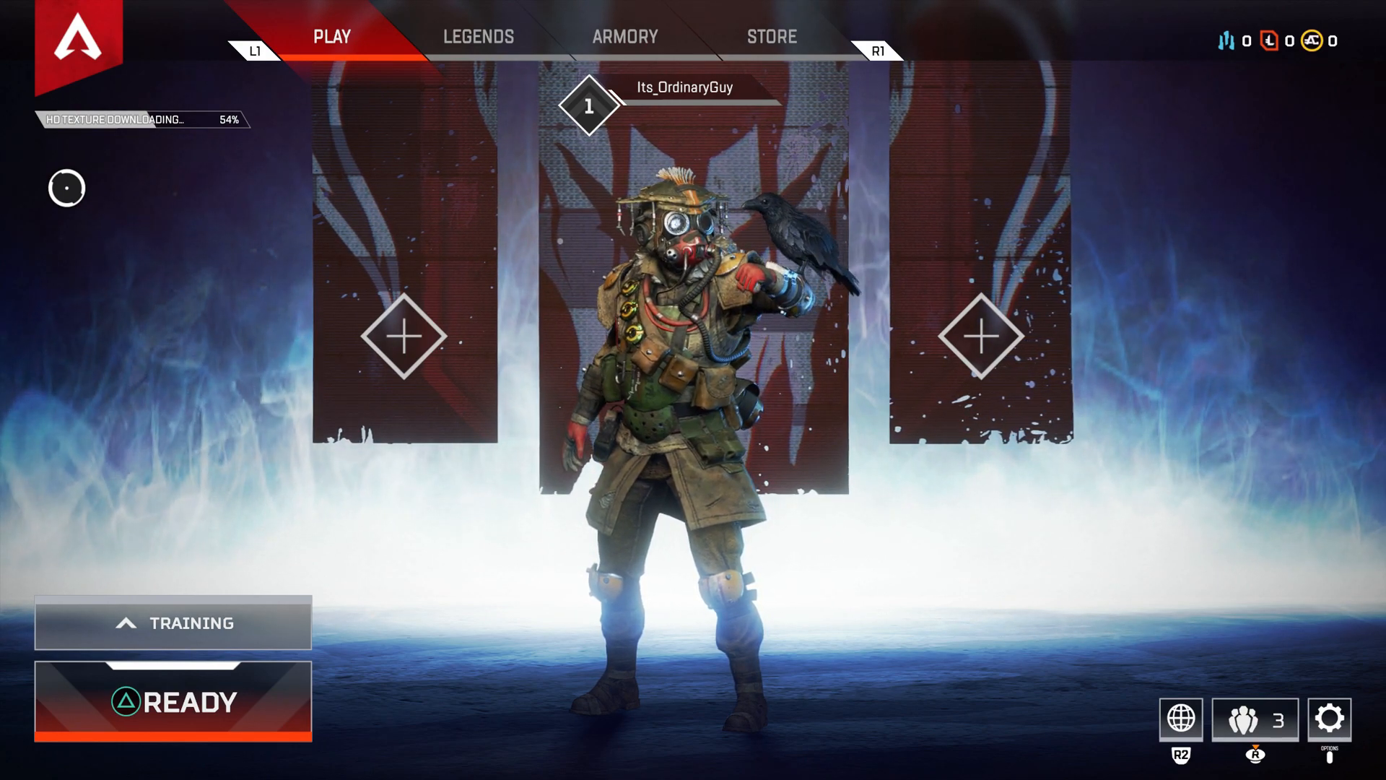
# Step: Go through the game menu and Settings to the Controller Presets button layout screen
pyautogui.click(1329, 719)
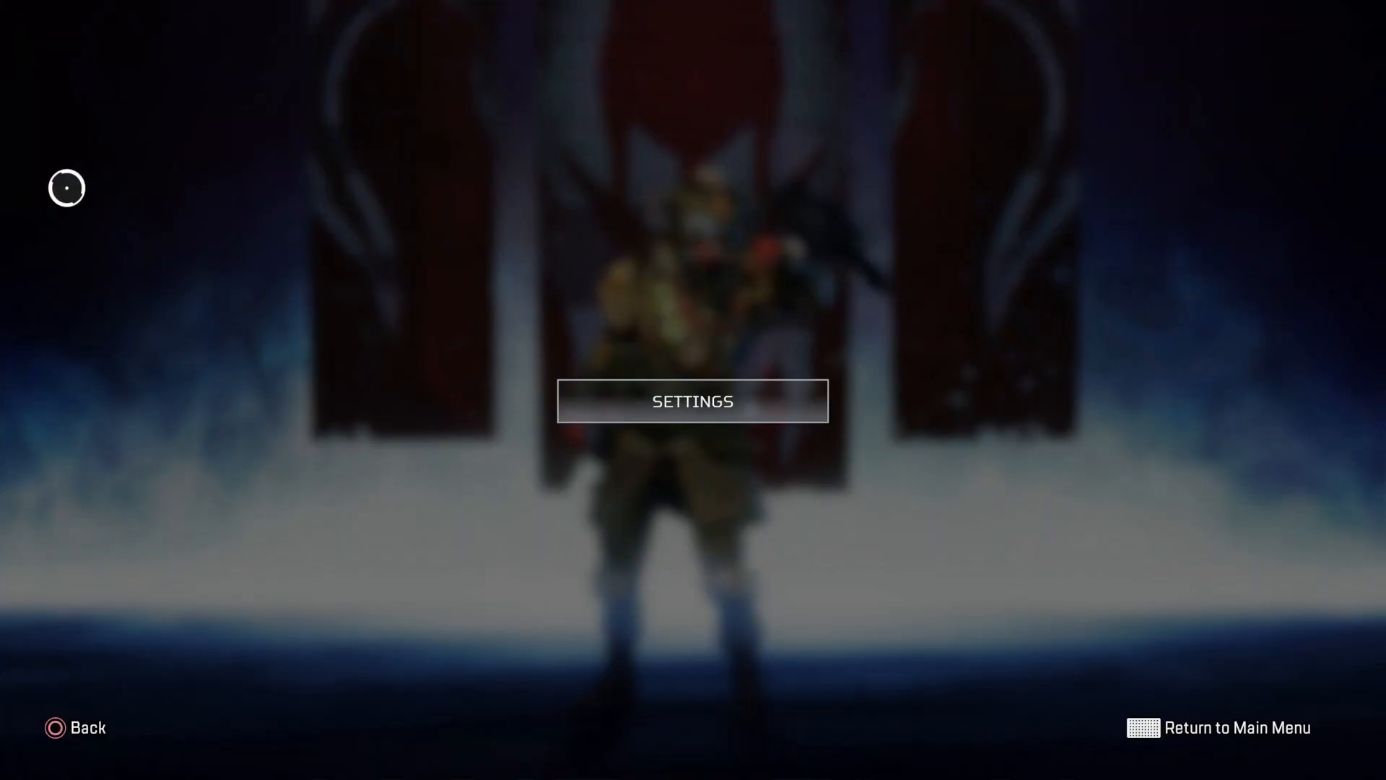
pyautogui.moveTo(692, 384)
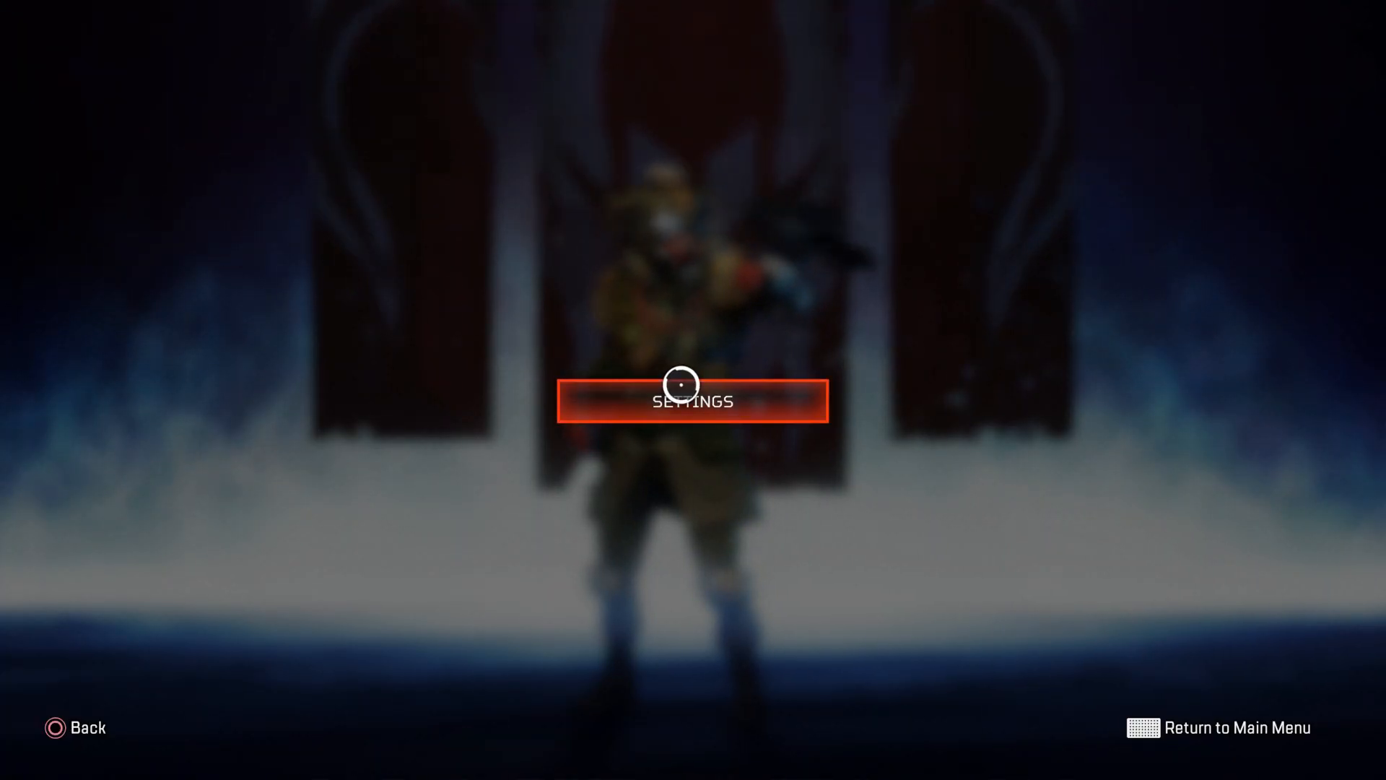
pyautogui.click(691, 400)
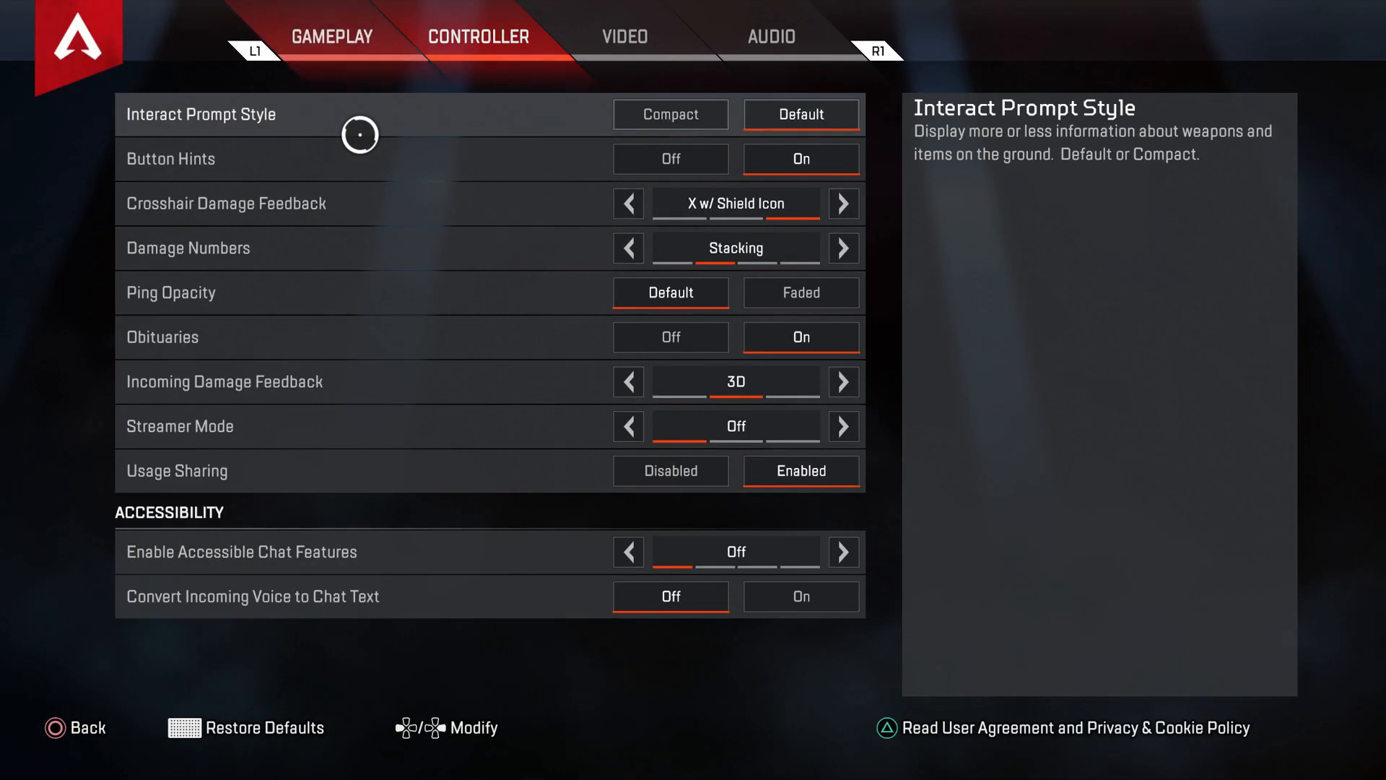
pyautogui.click(476, 36)
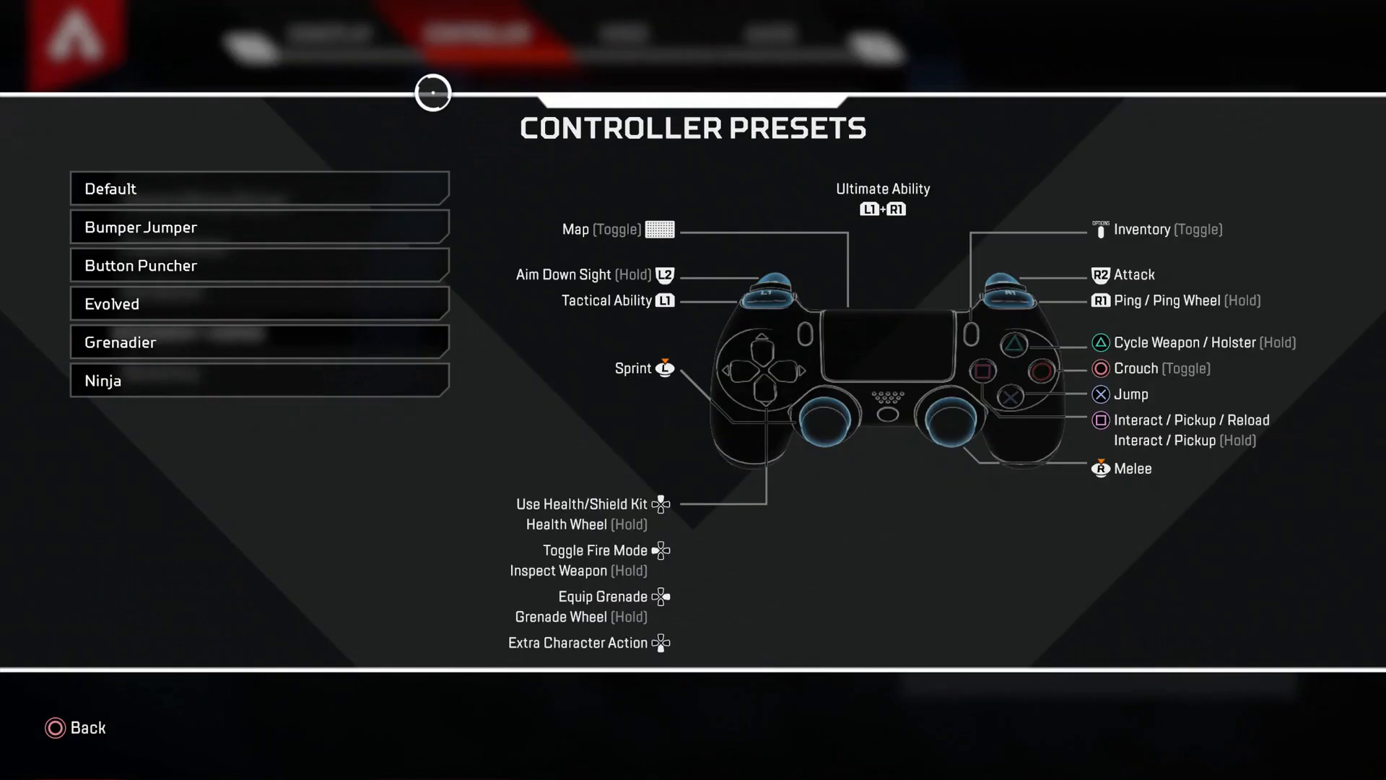
# Step: Preview the Ninja preset's mapping and return to the Controller settings list
pyautogui.click(258, 380)
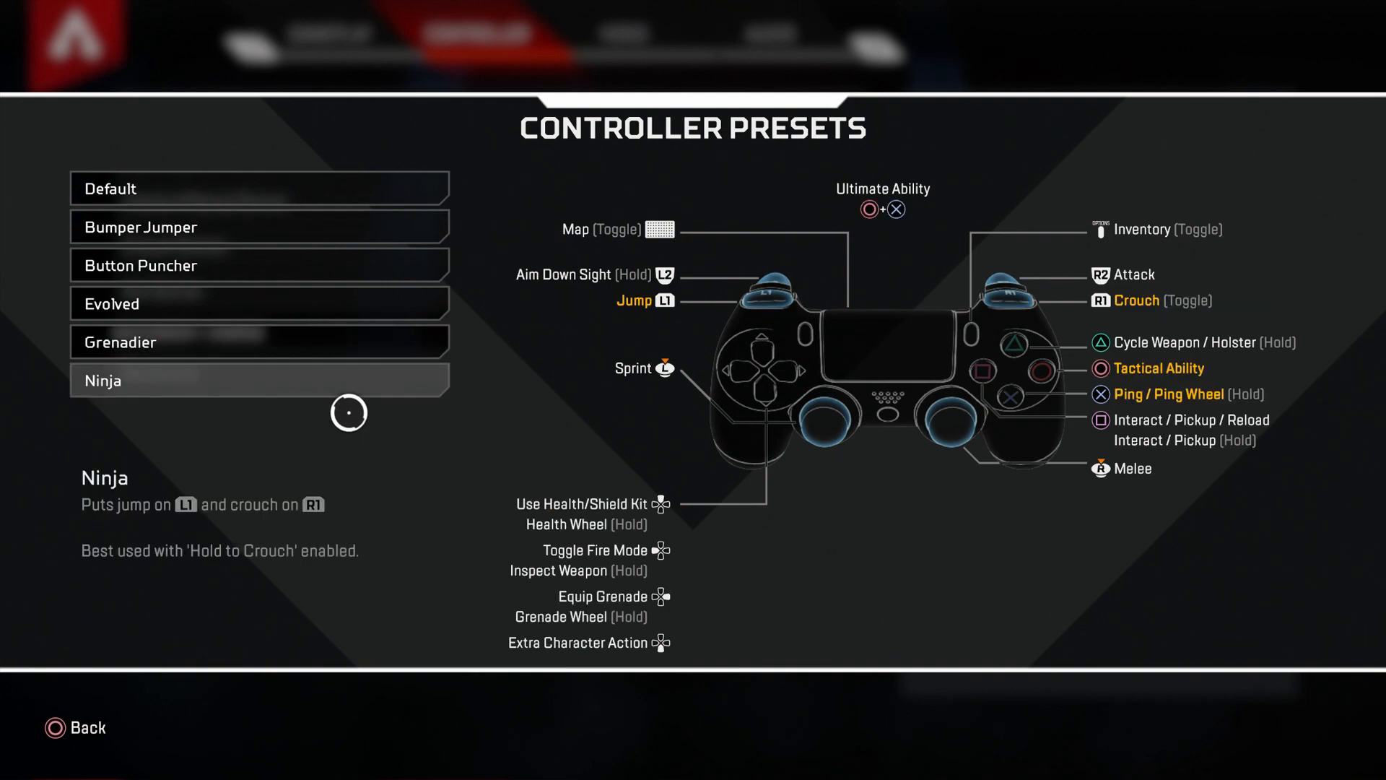
pyautogui.click(259, 188)
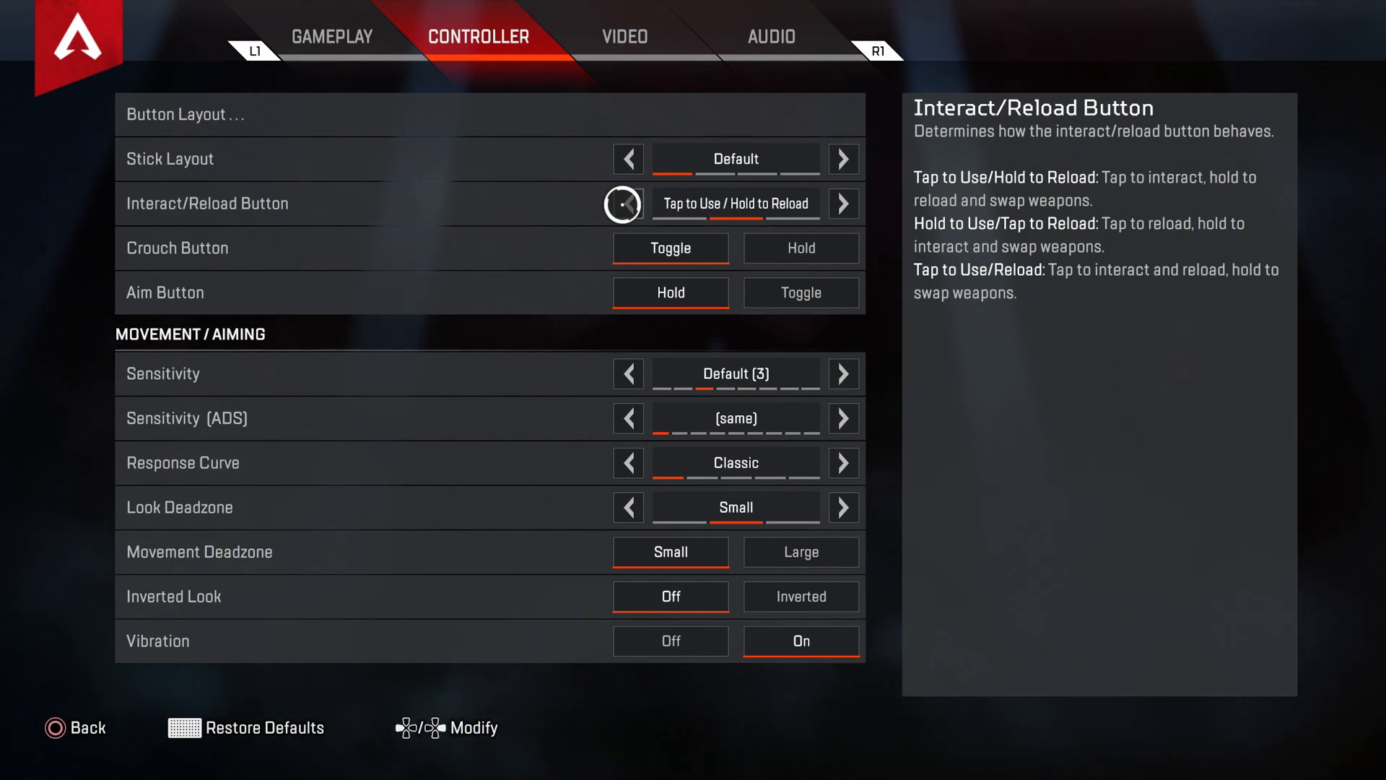
# Step: Cycle the Interact/Reload Button through its options to Tap to Use and Reload
pyautogui.click(842, 204)
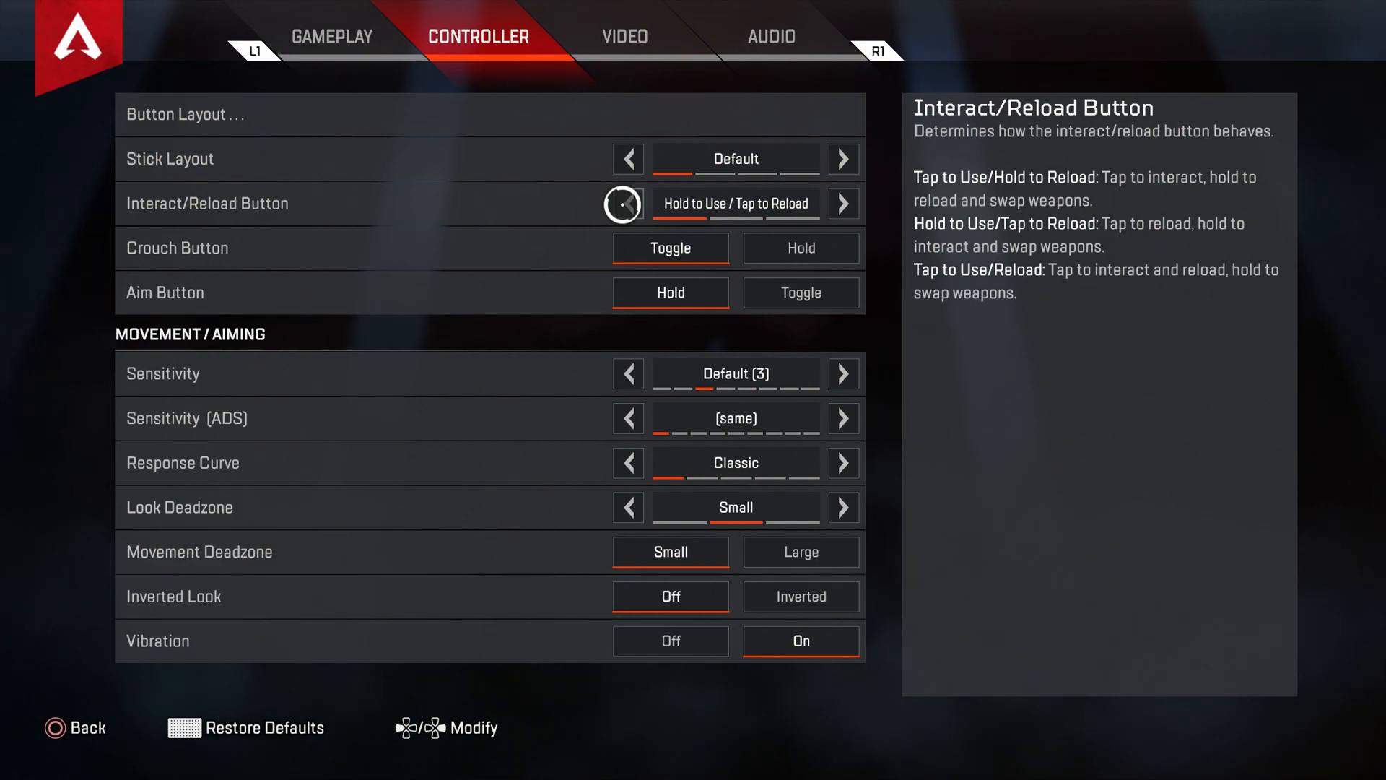
pyautogui.moveTo(840, 204)
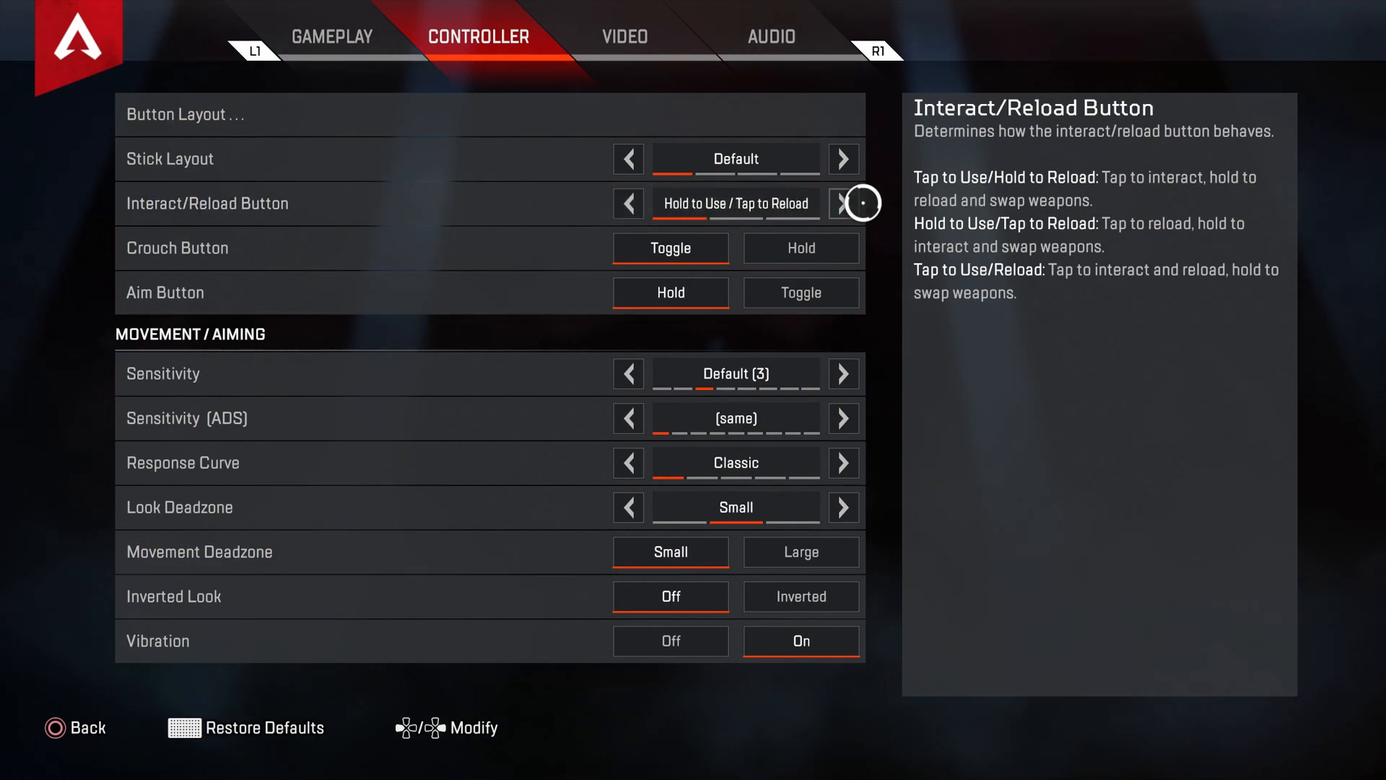
pyautogui.click(840, 203)
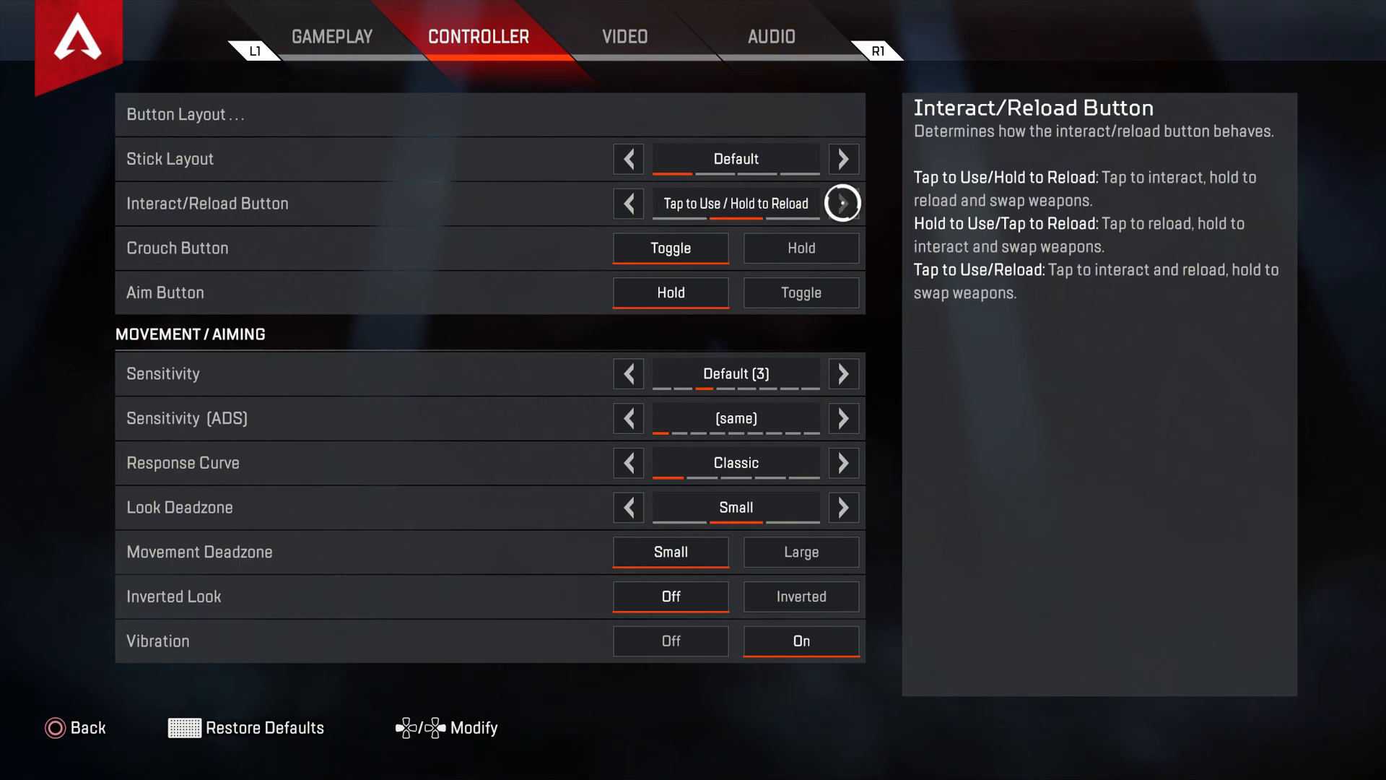
pyautogui.click(842, 203)
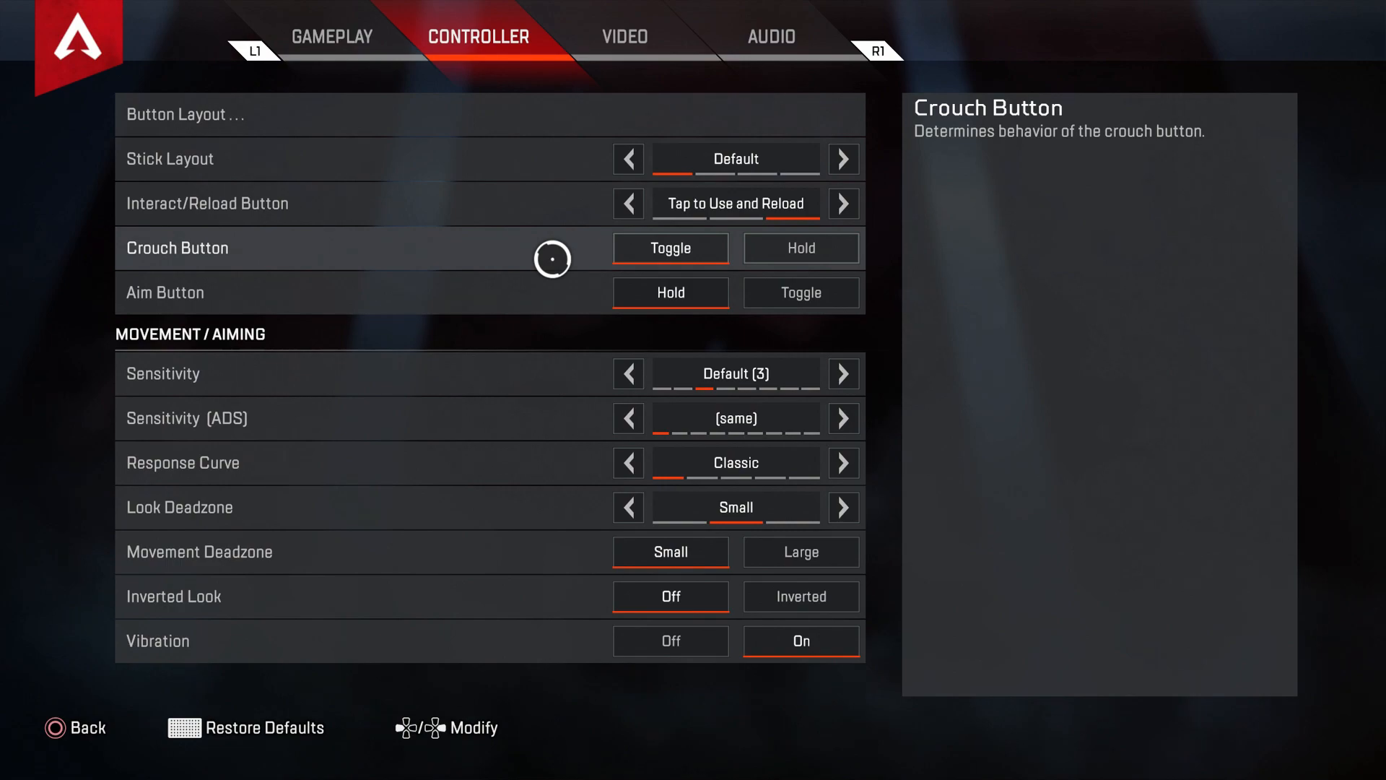
pyautogui.moveTo(566, 258)
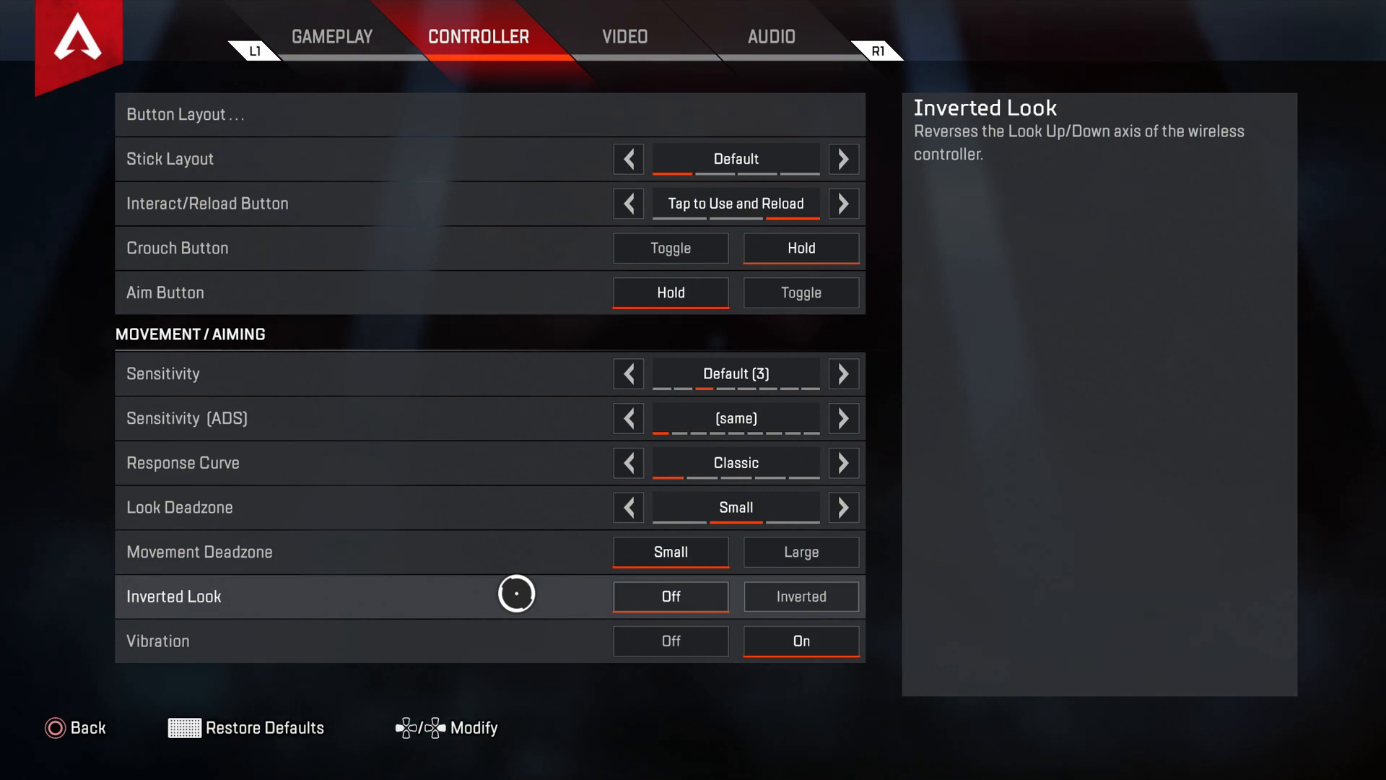
pyautogui.moveTo(511, 590)
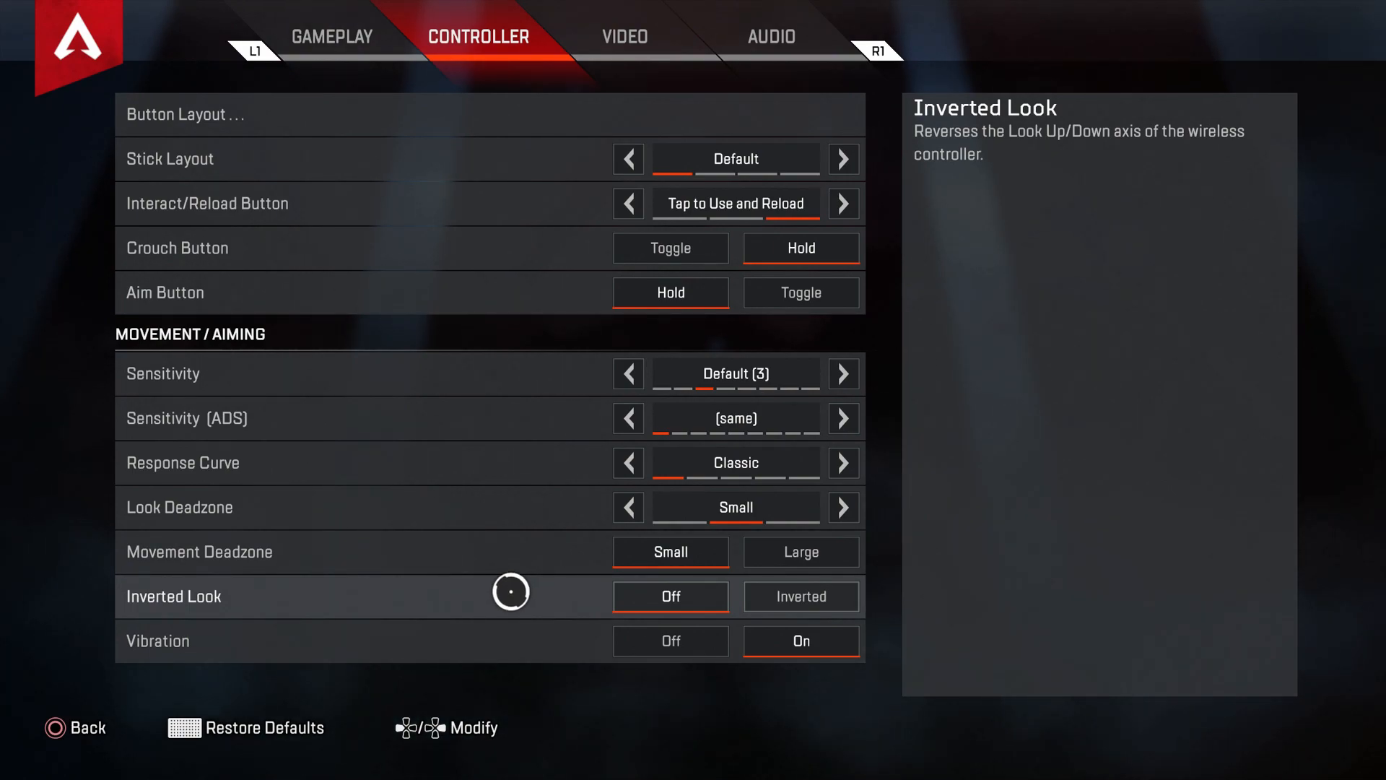